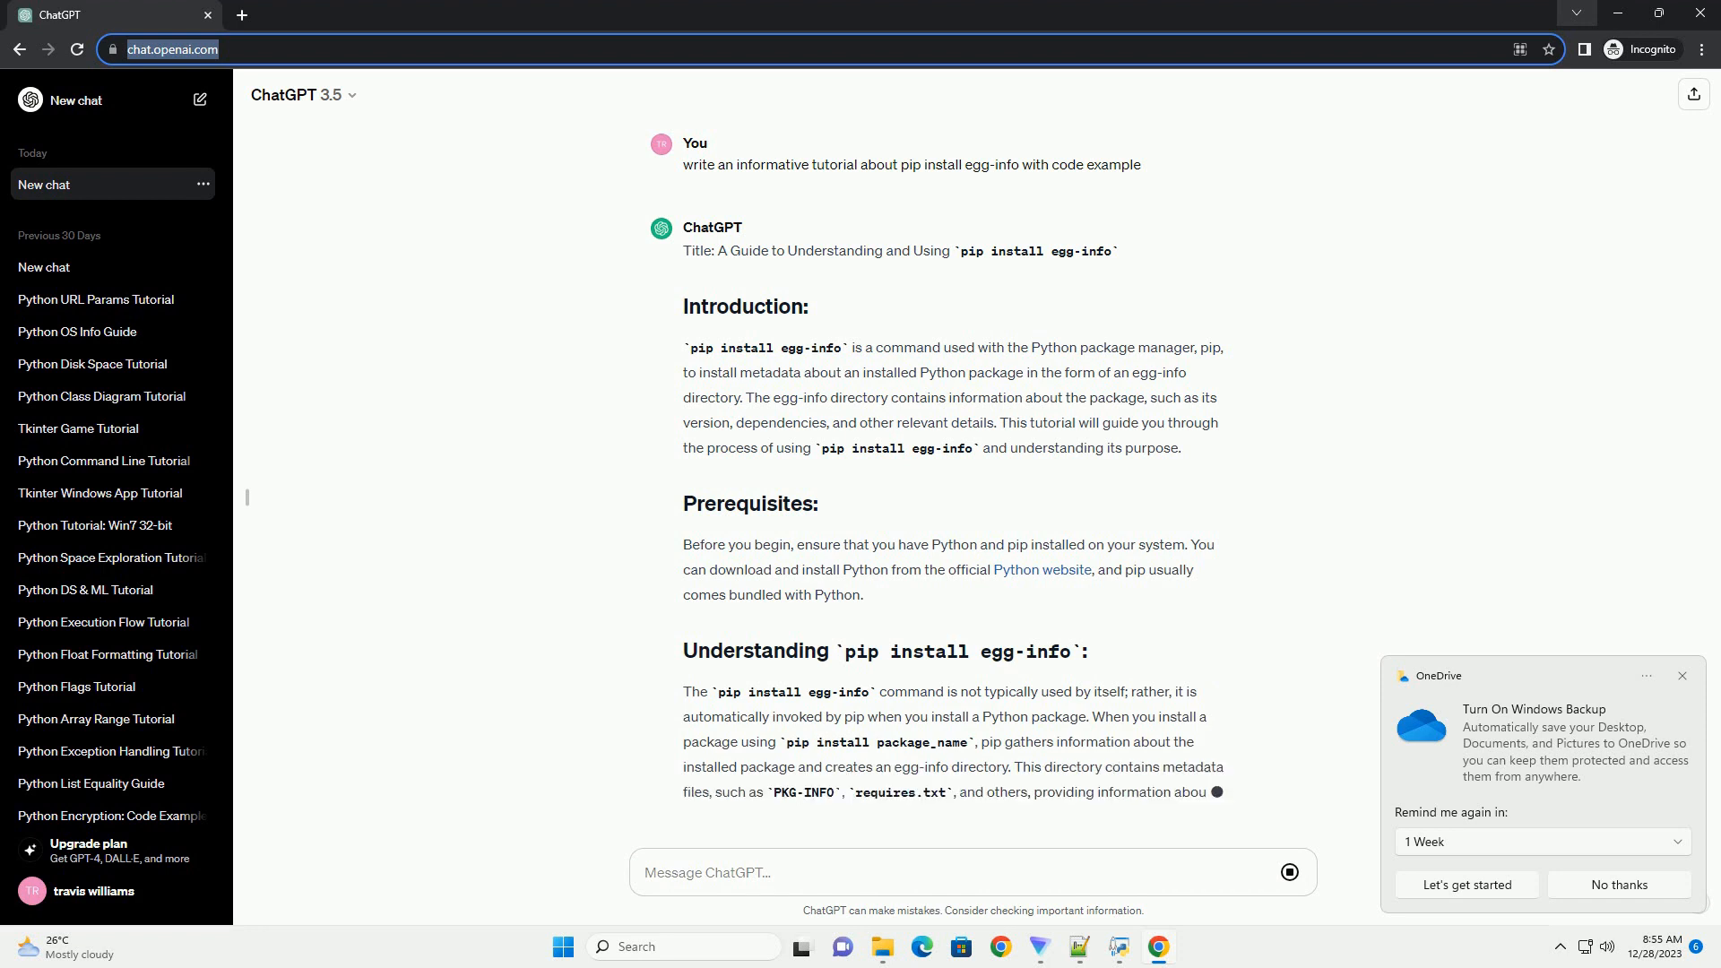
pyautogui.scroll(-3)
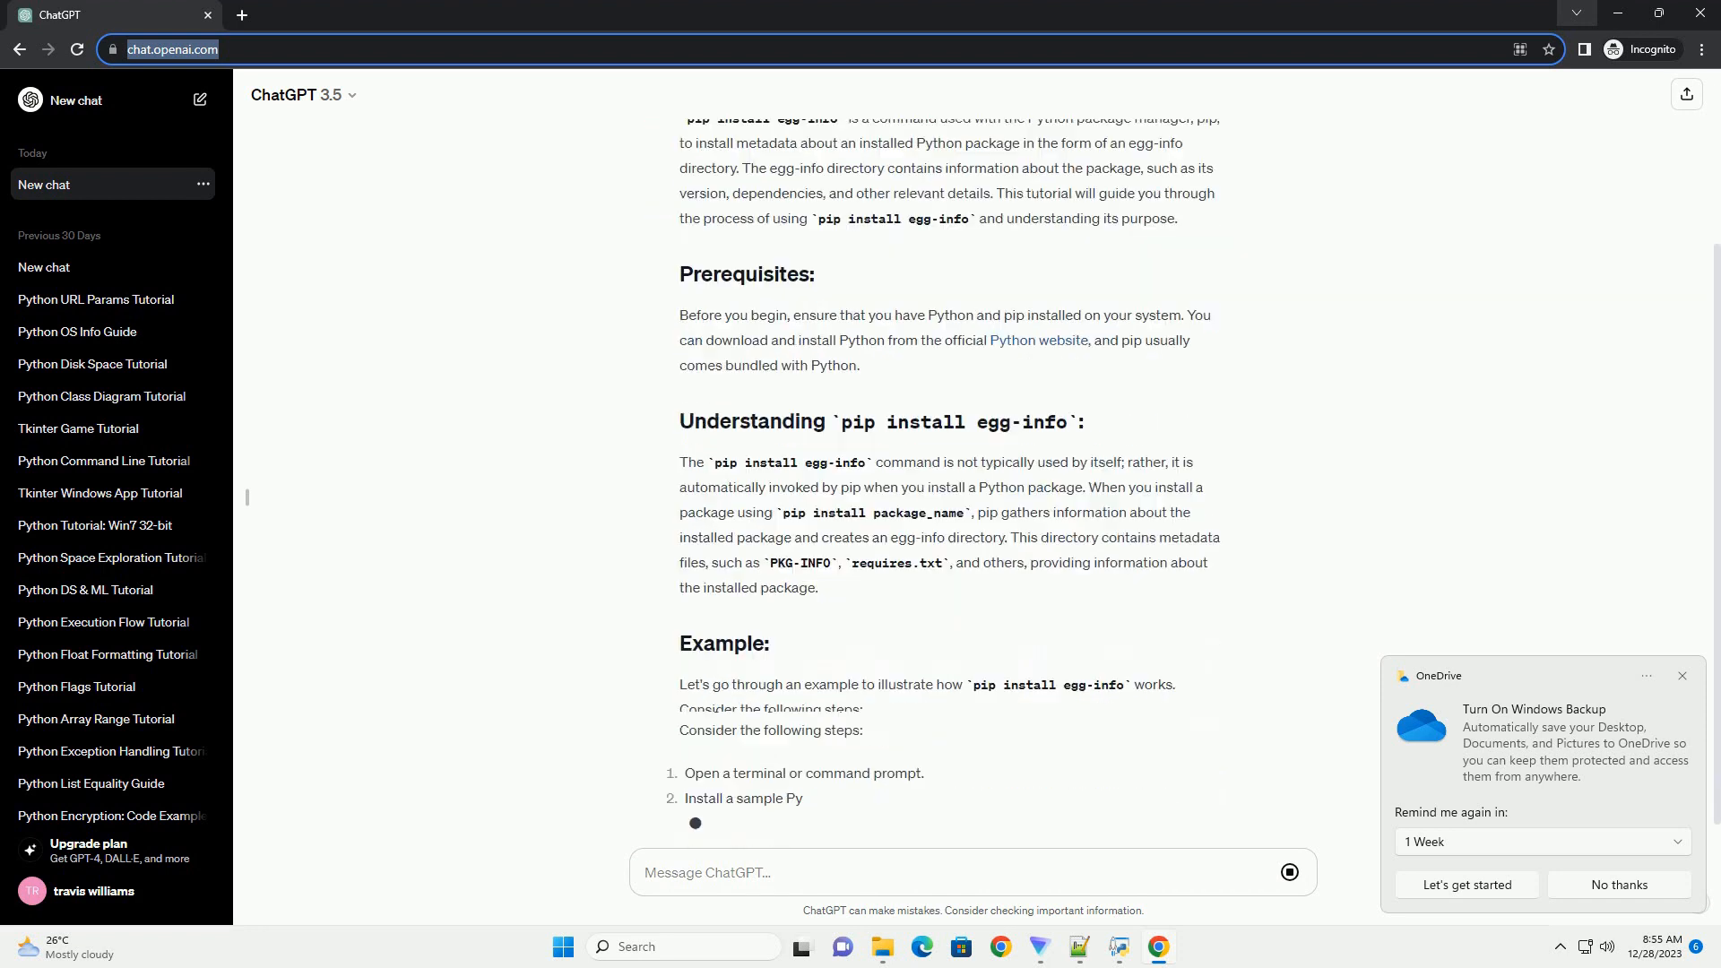
pyautogui.scroll(-3)
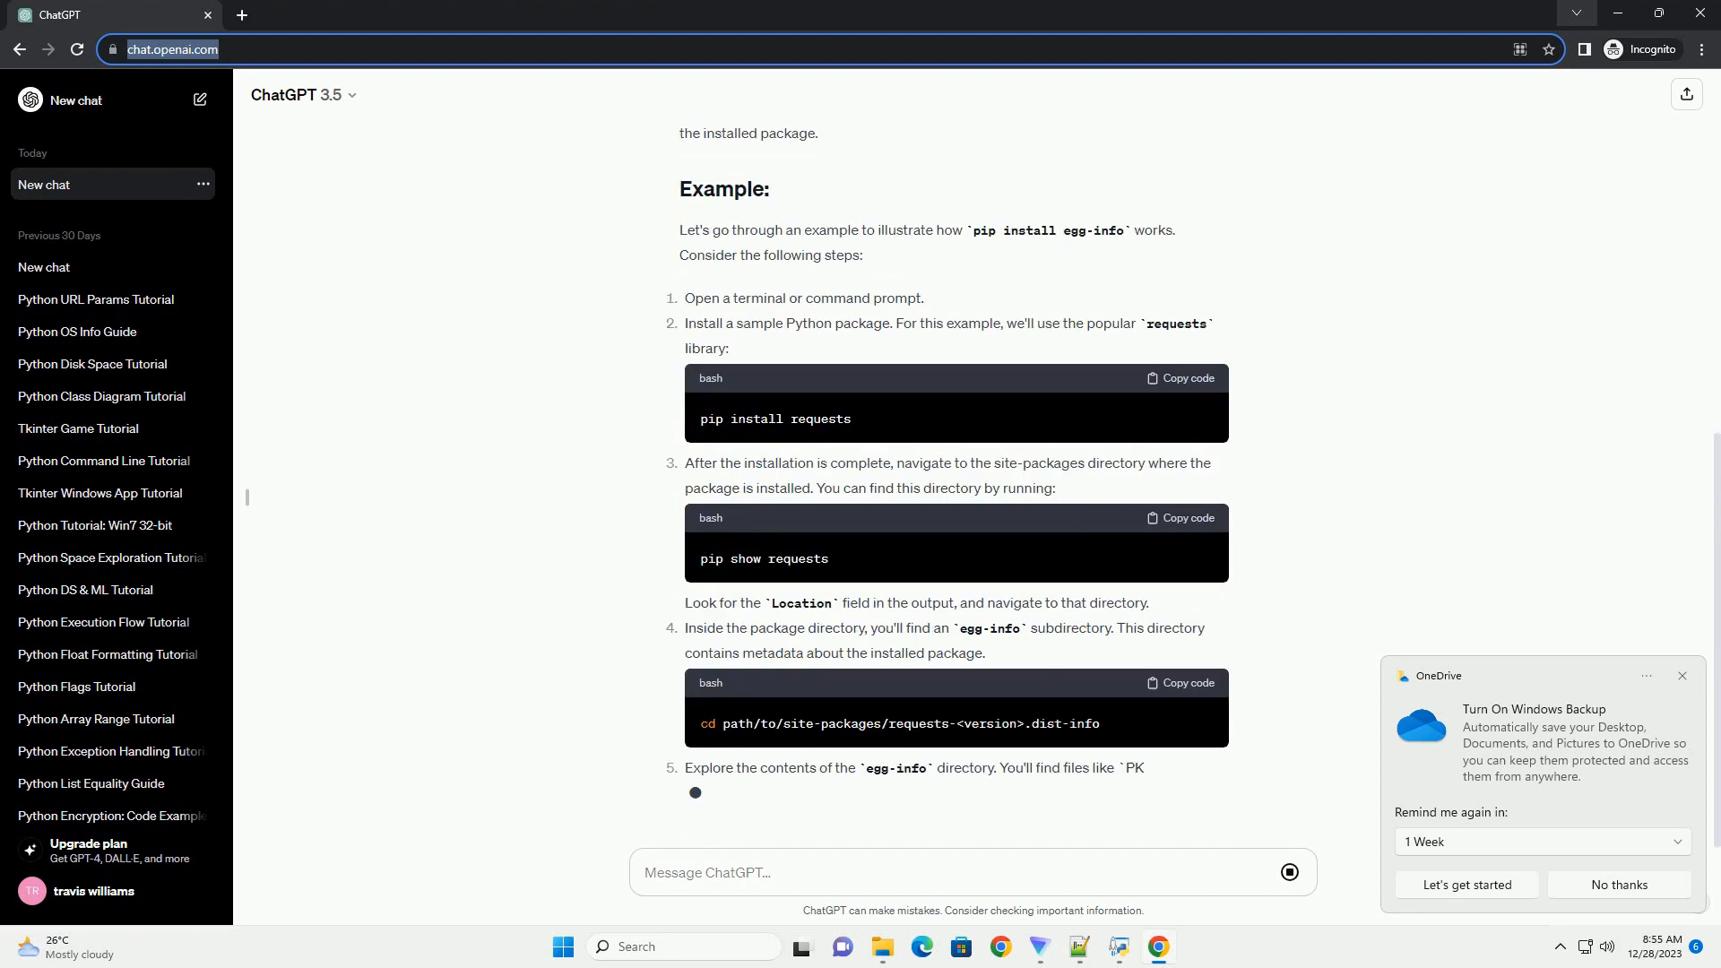
pyautogui.scroll(-3)
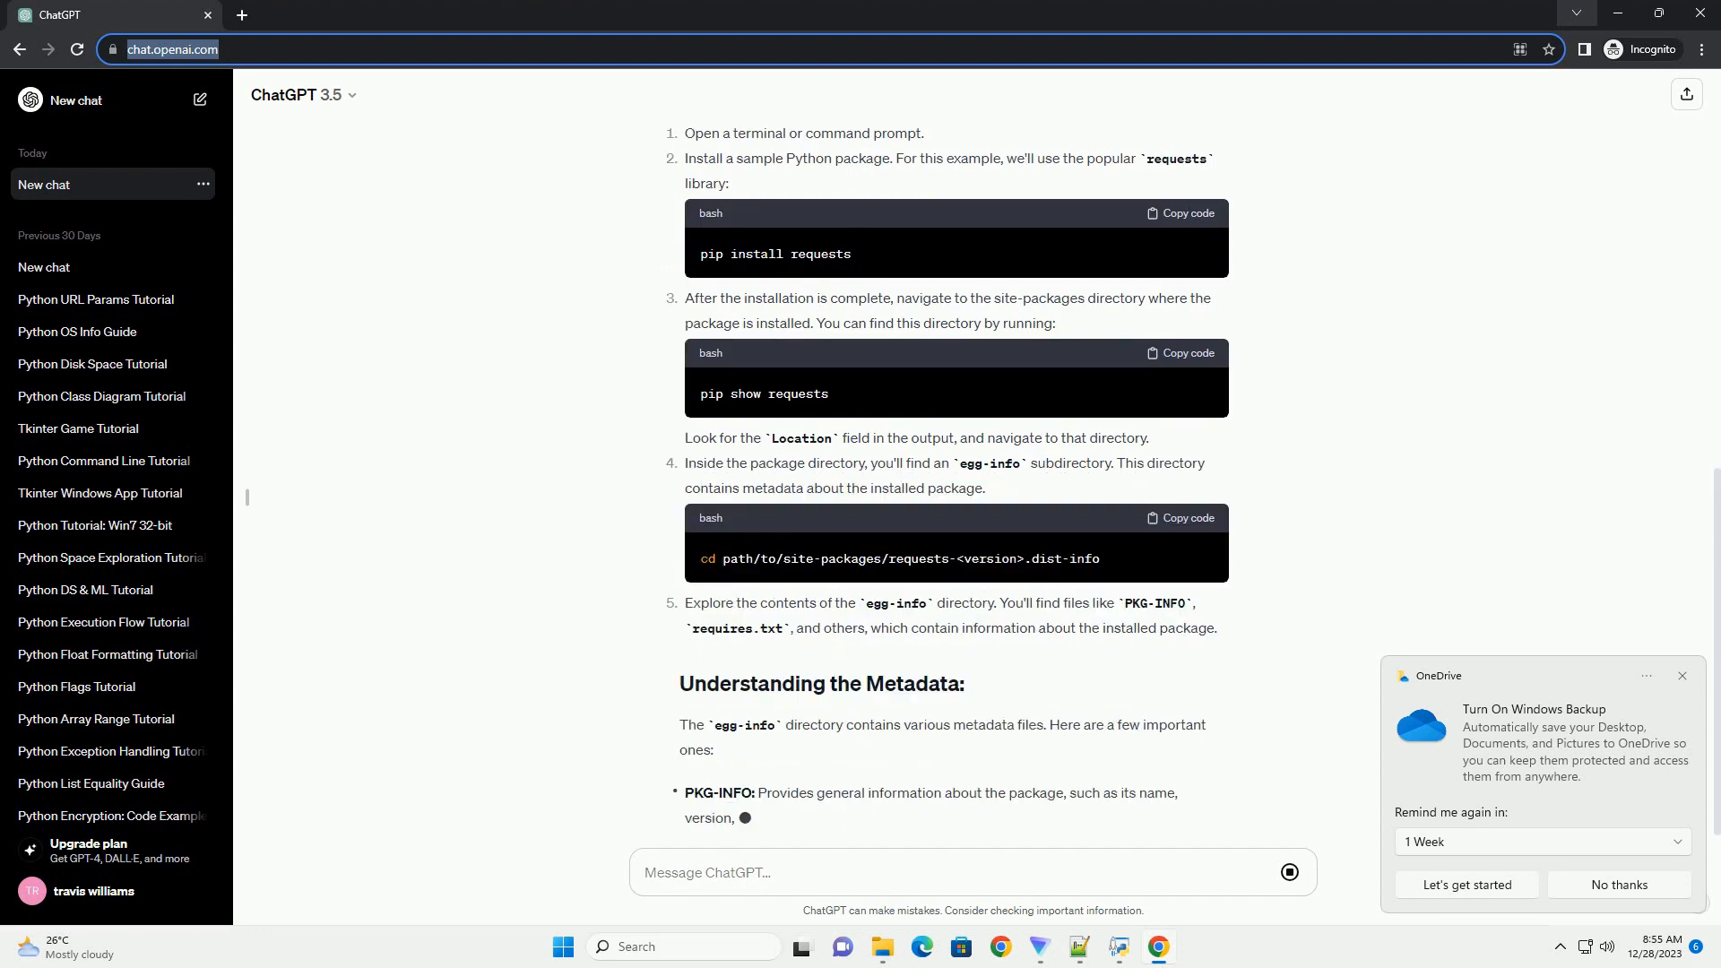
pyautogui.scroll(-3)
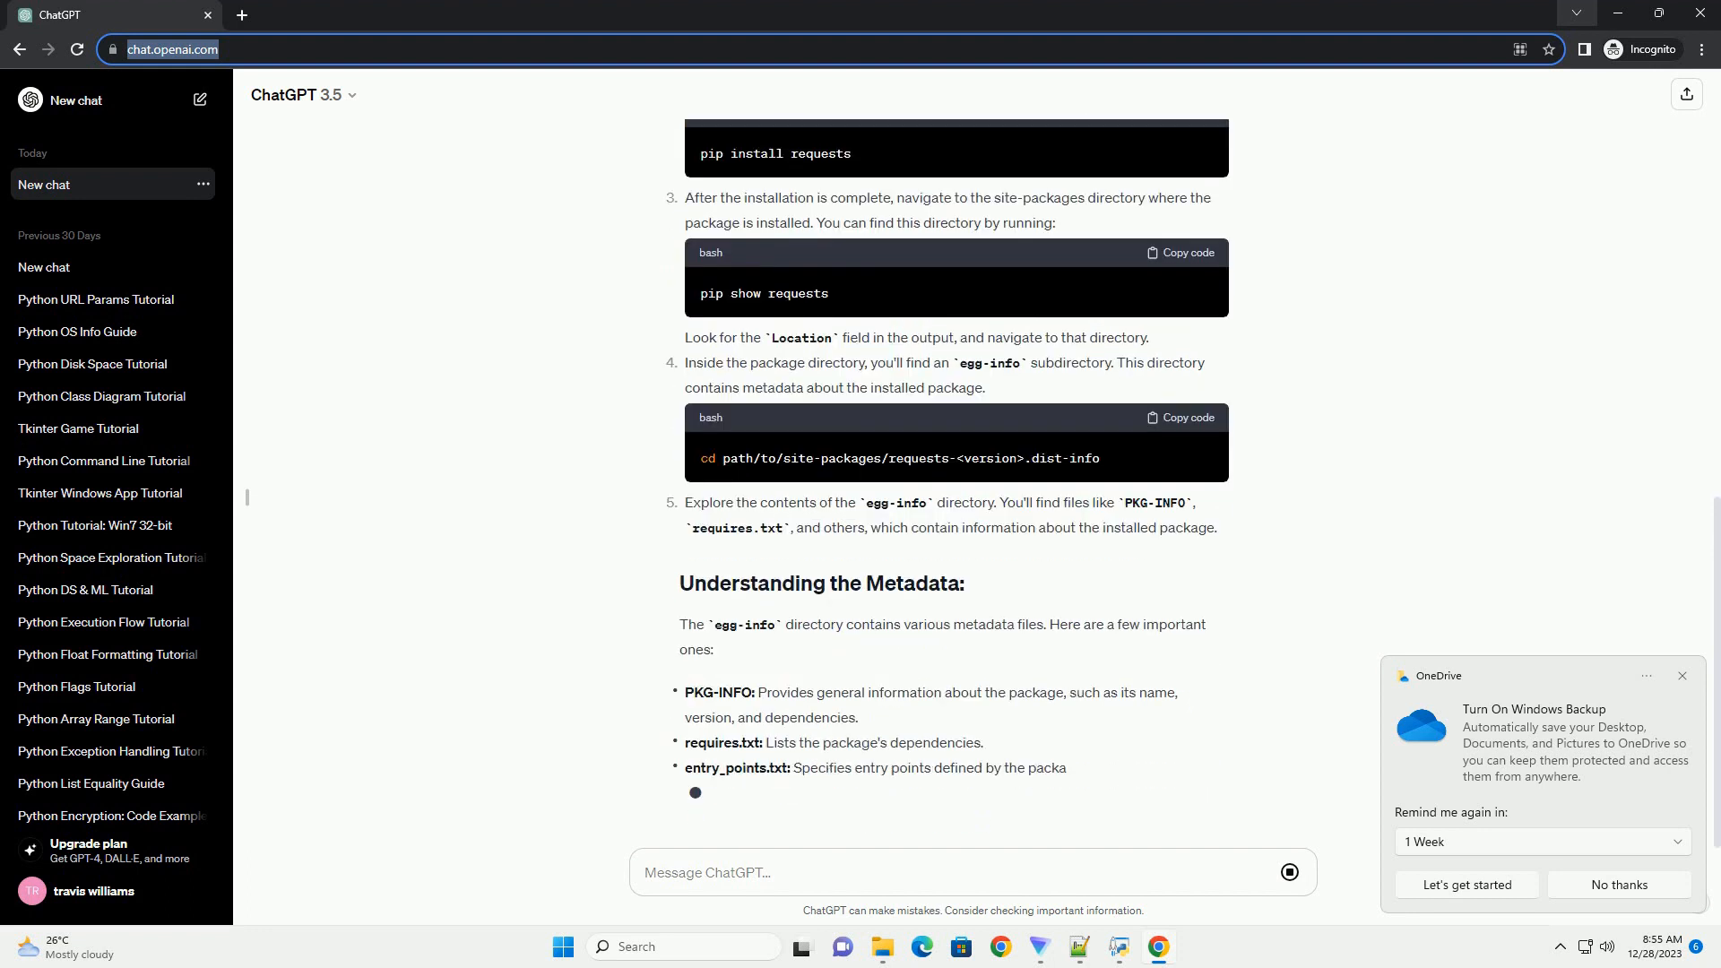
pyautogui.scroll(-3)
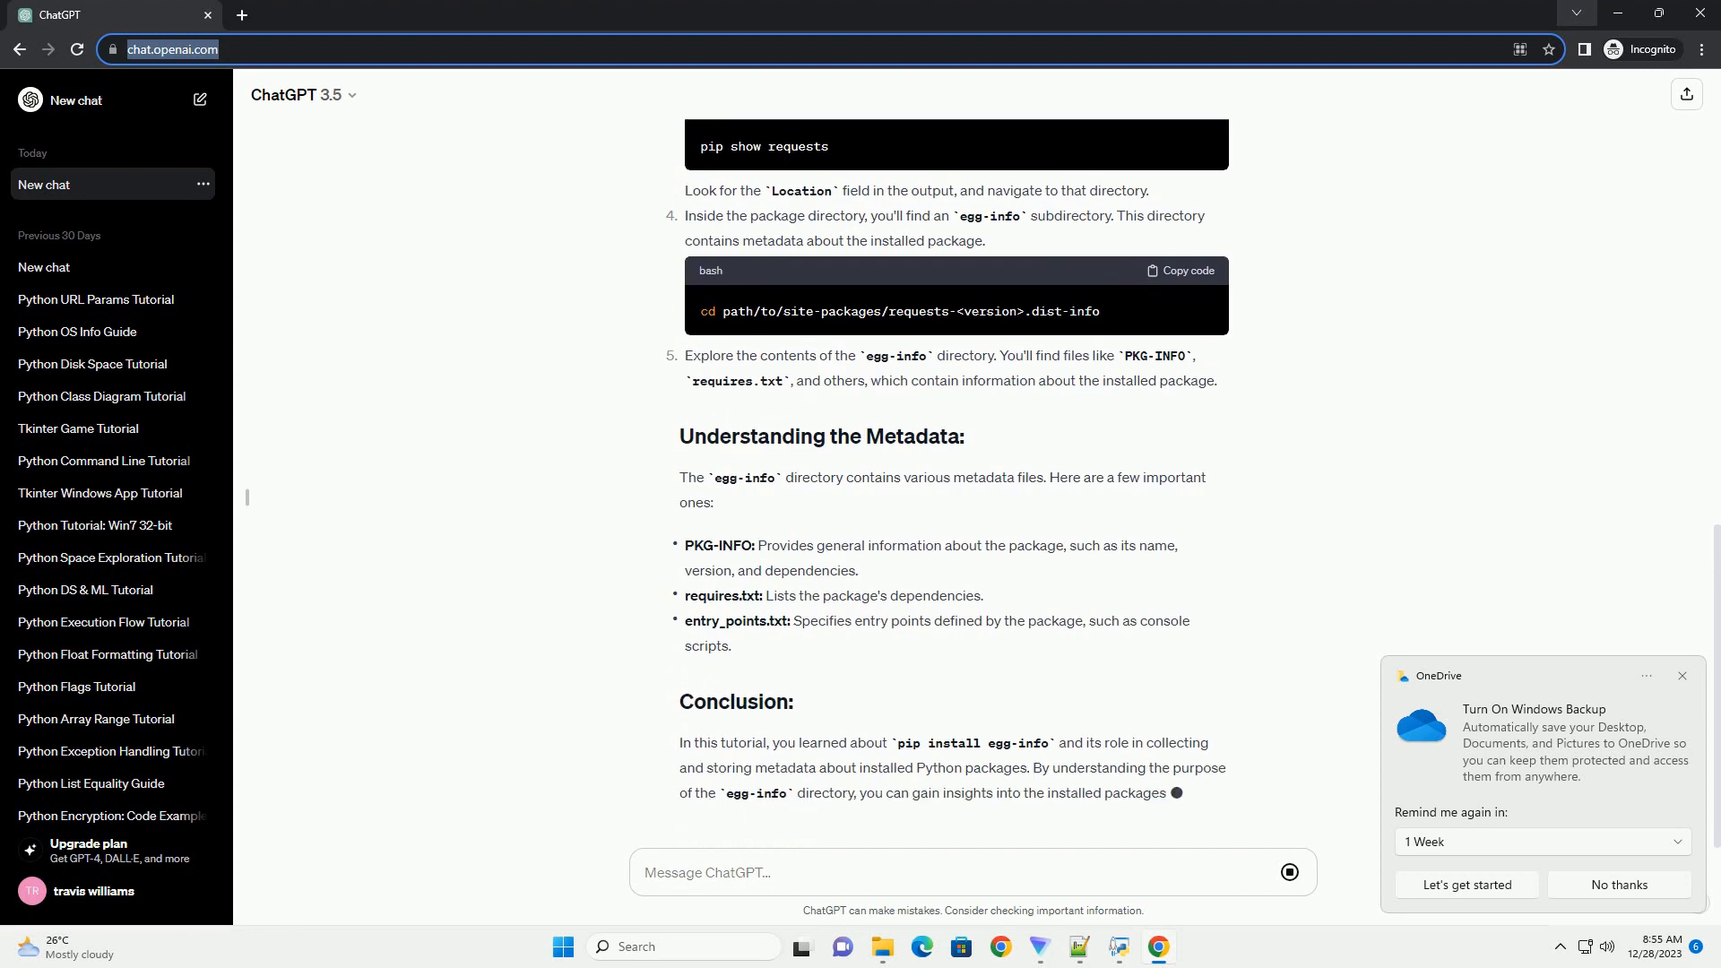
pyautogui.scroll(3)
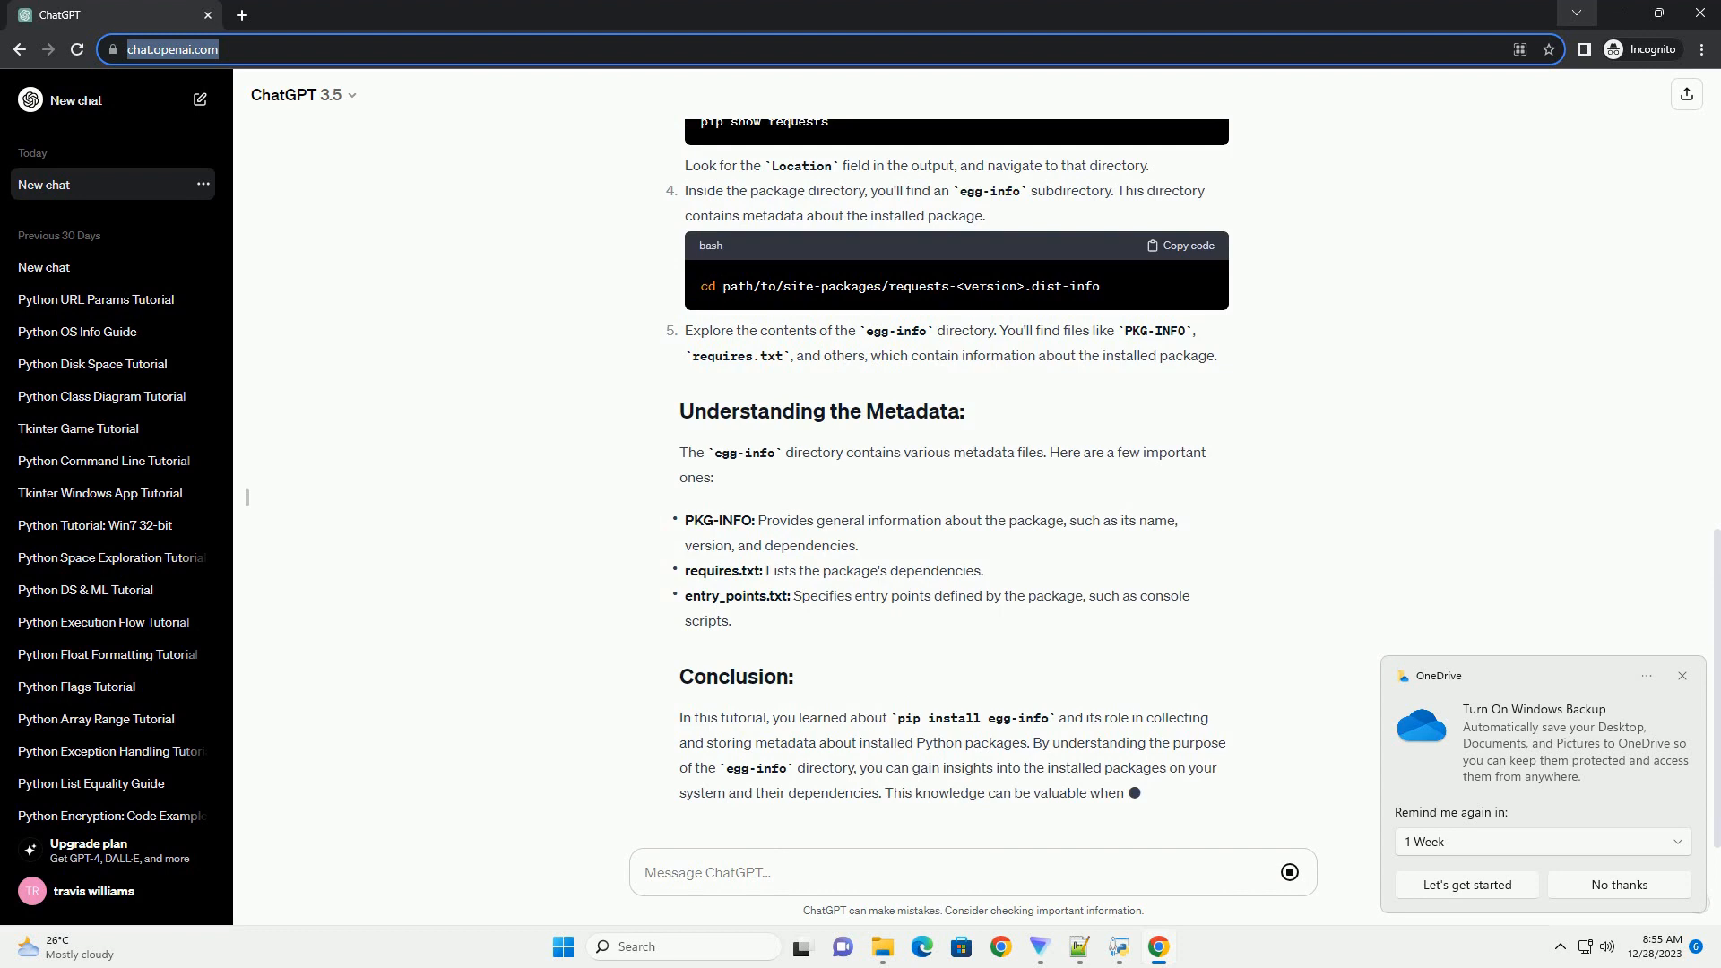